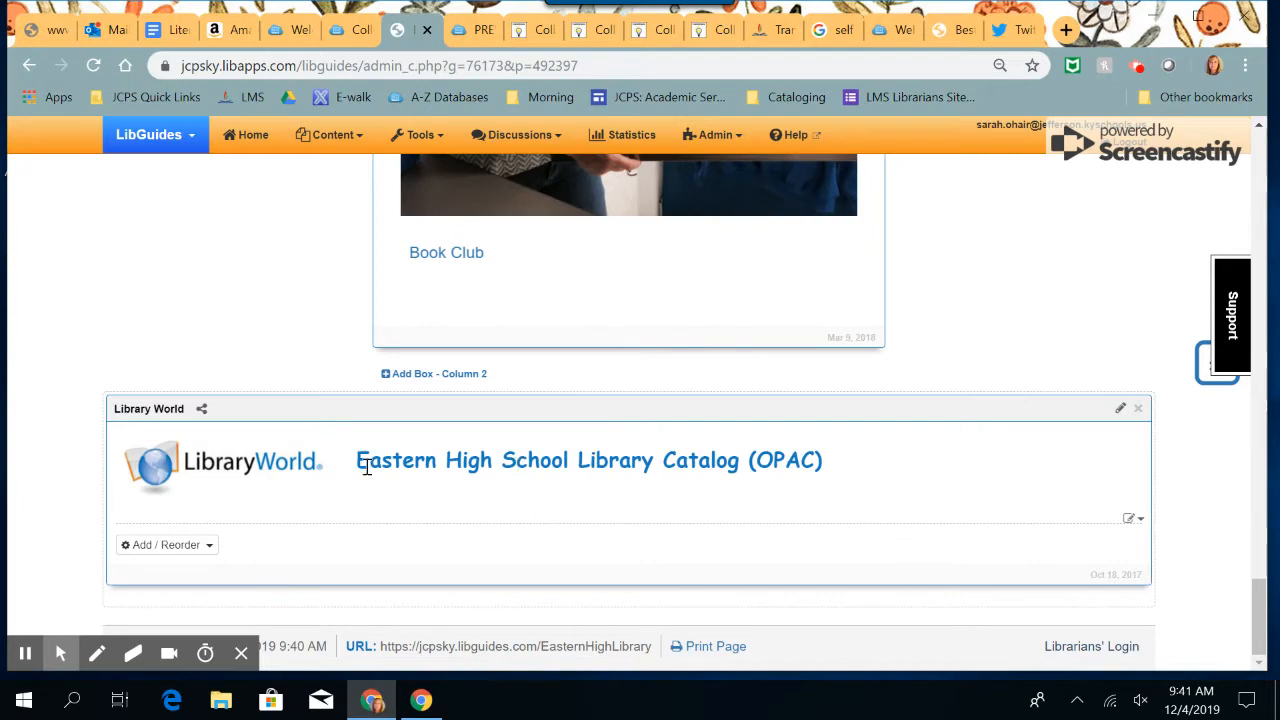
- Follow the Eastern High School Library Catalog (OPAC) link to the catalog home page
left_click(588, 460)
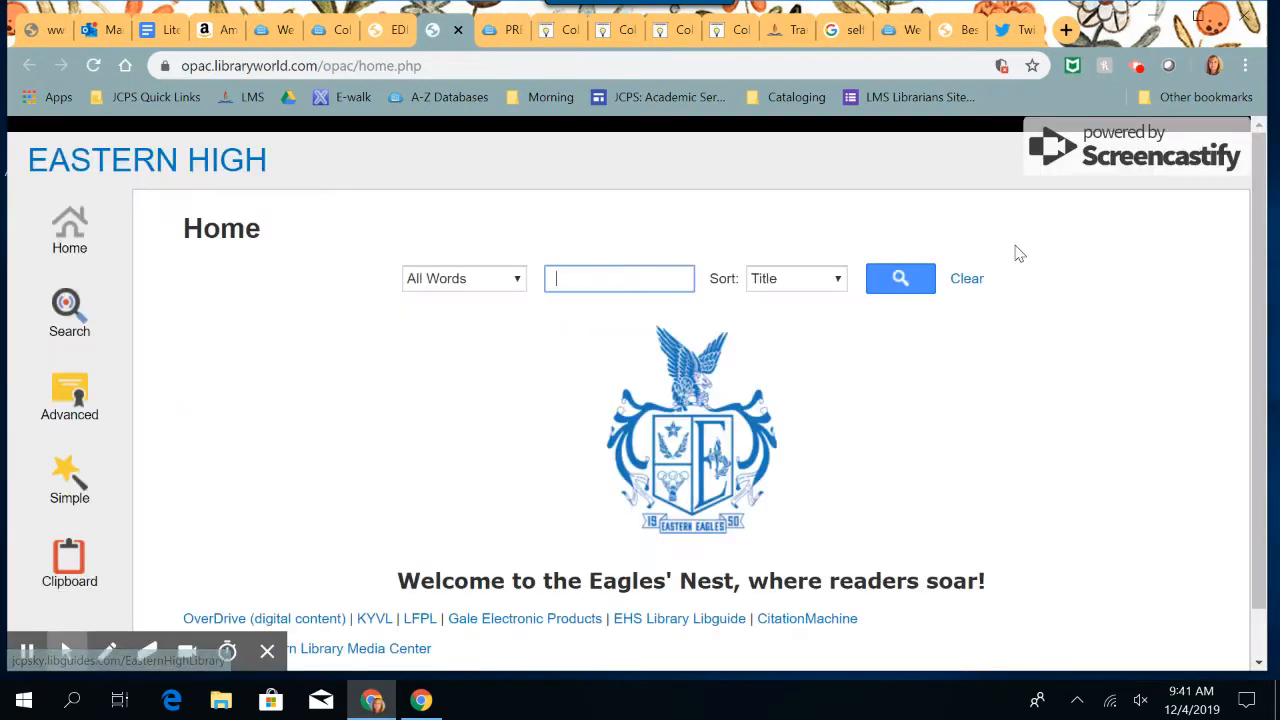
mouse_move(752, 248)
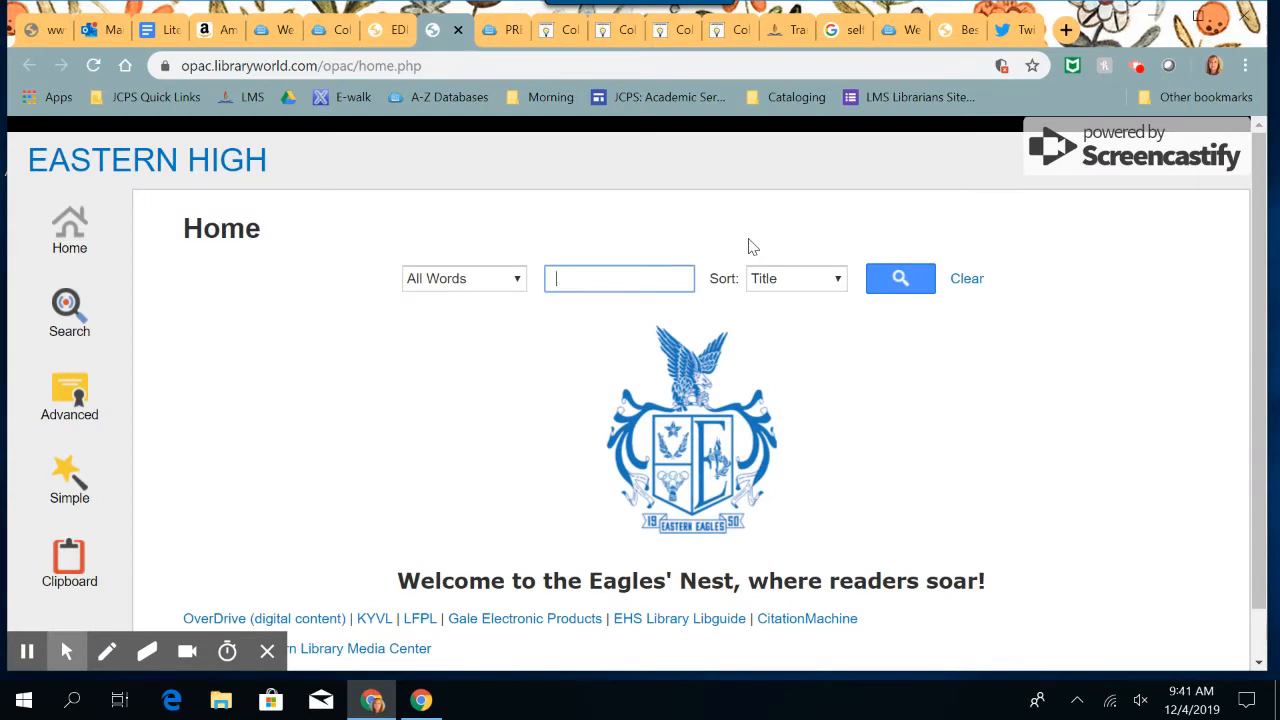
- Search the catalog for the title 'One of us is Lying'
type("One of us")
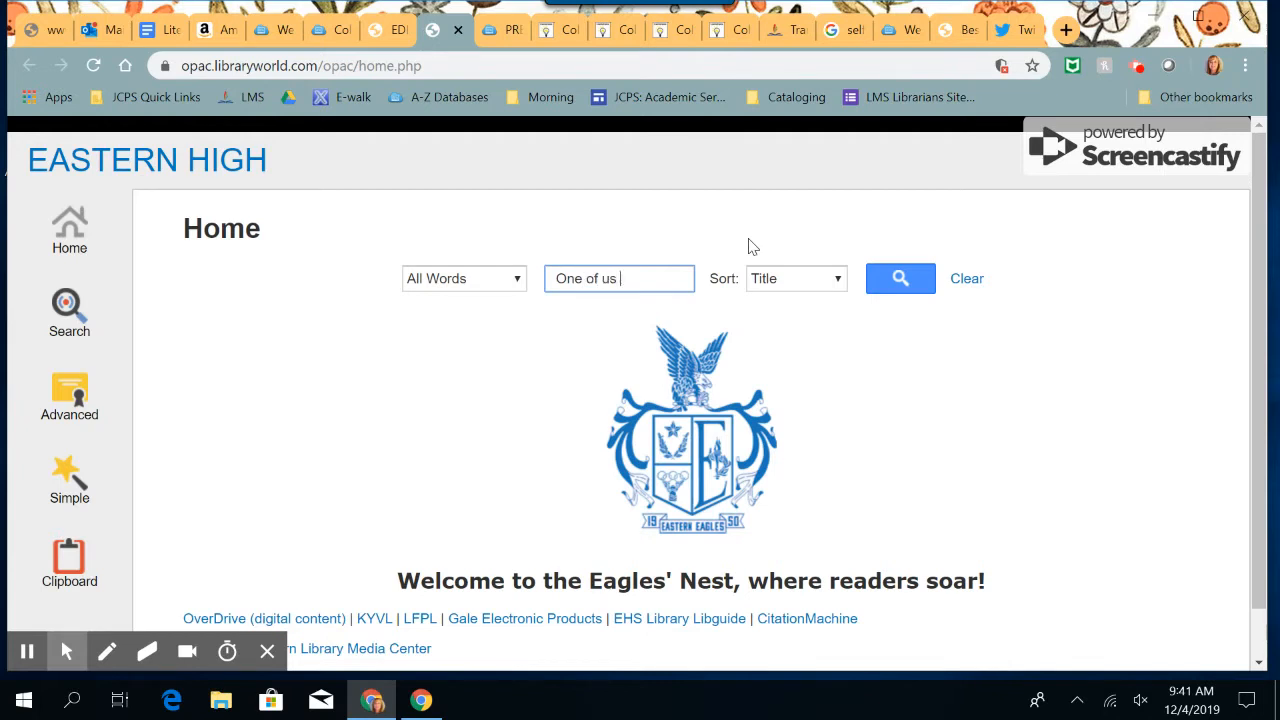
type("ios")
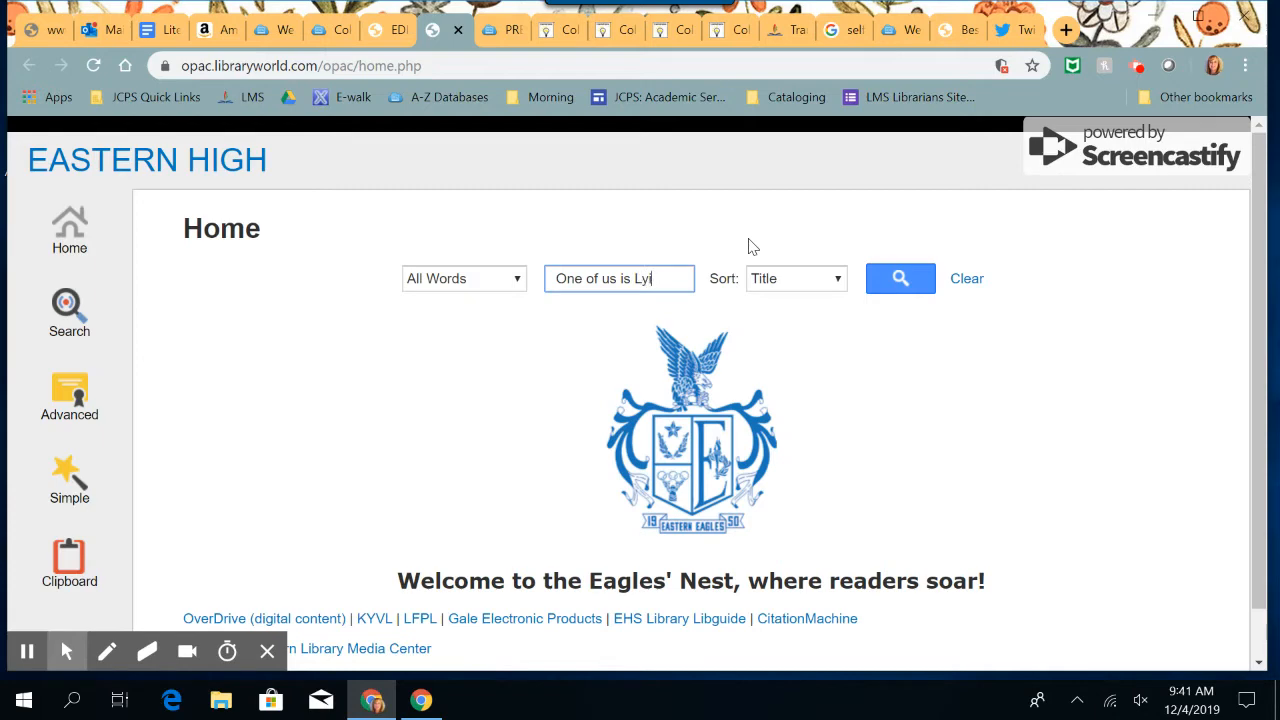
left_click(900, 278)
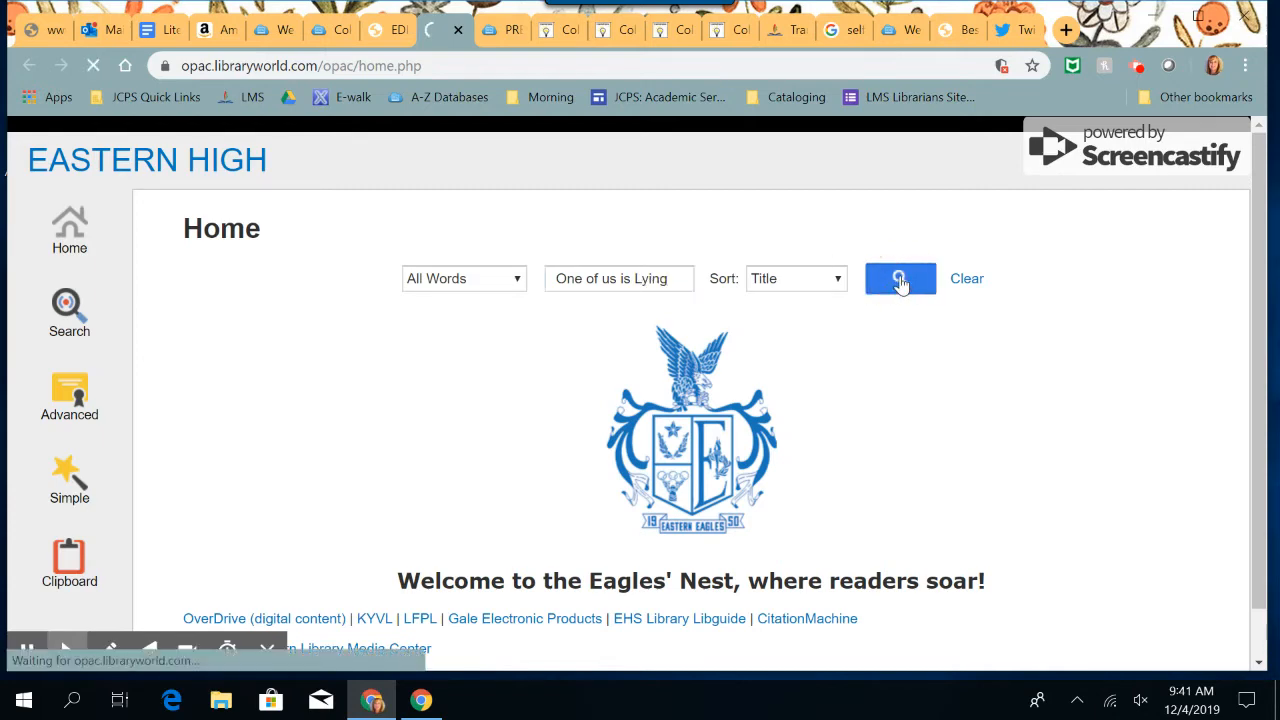
left_click(900, 278)
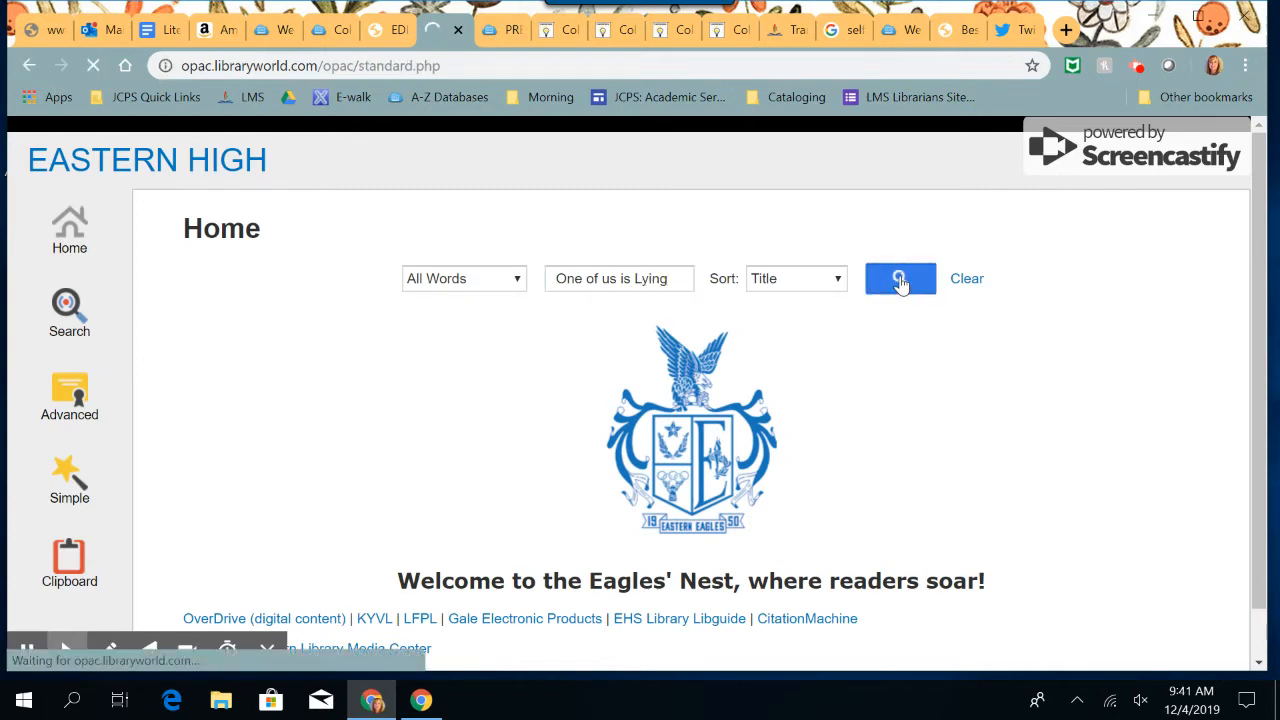
- Scroll the 10 search results to the McManus 'One of us is lying' entry and select it
left_click(900, 278)
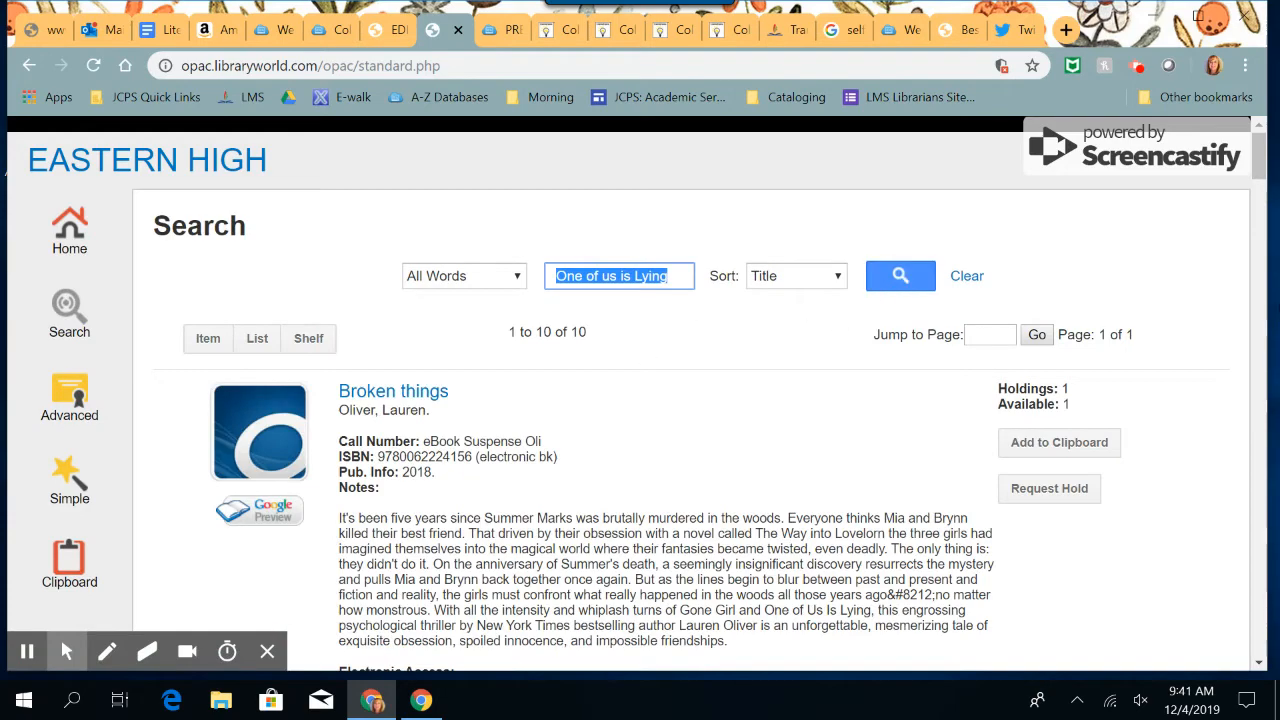
scroll("down", 3)
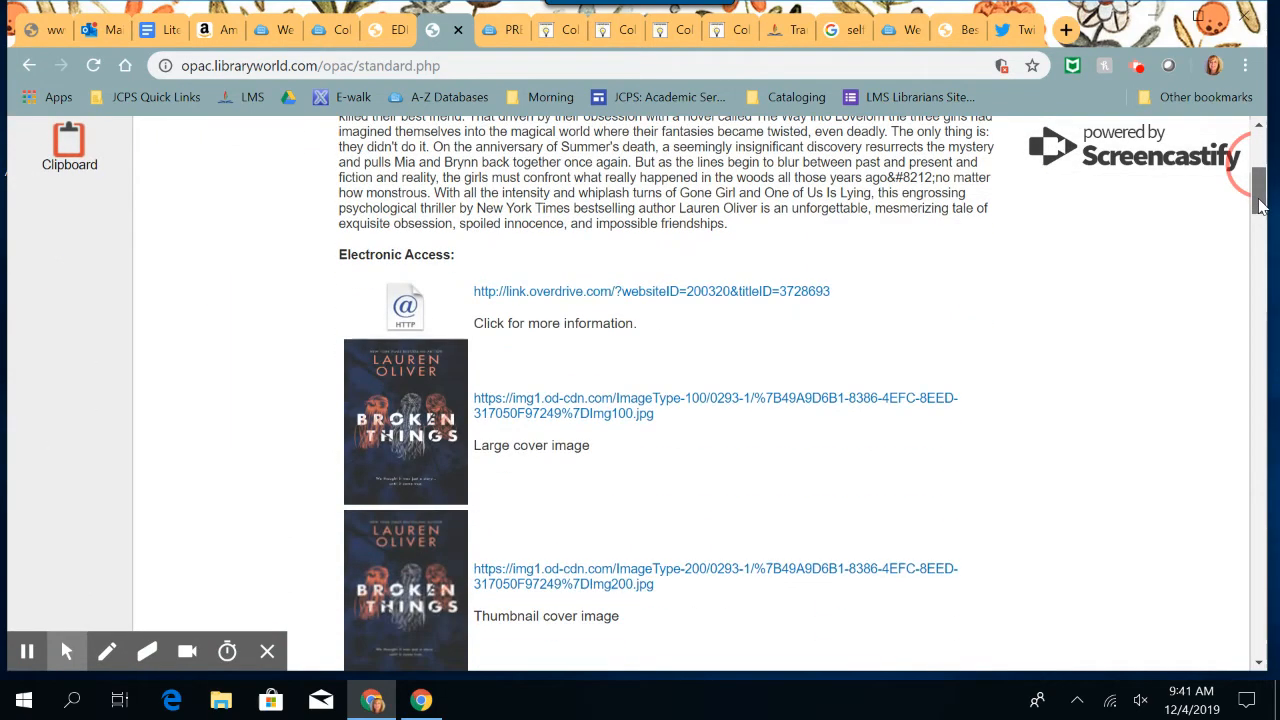
scroll("down", 3)
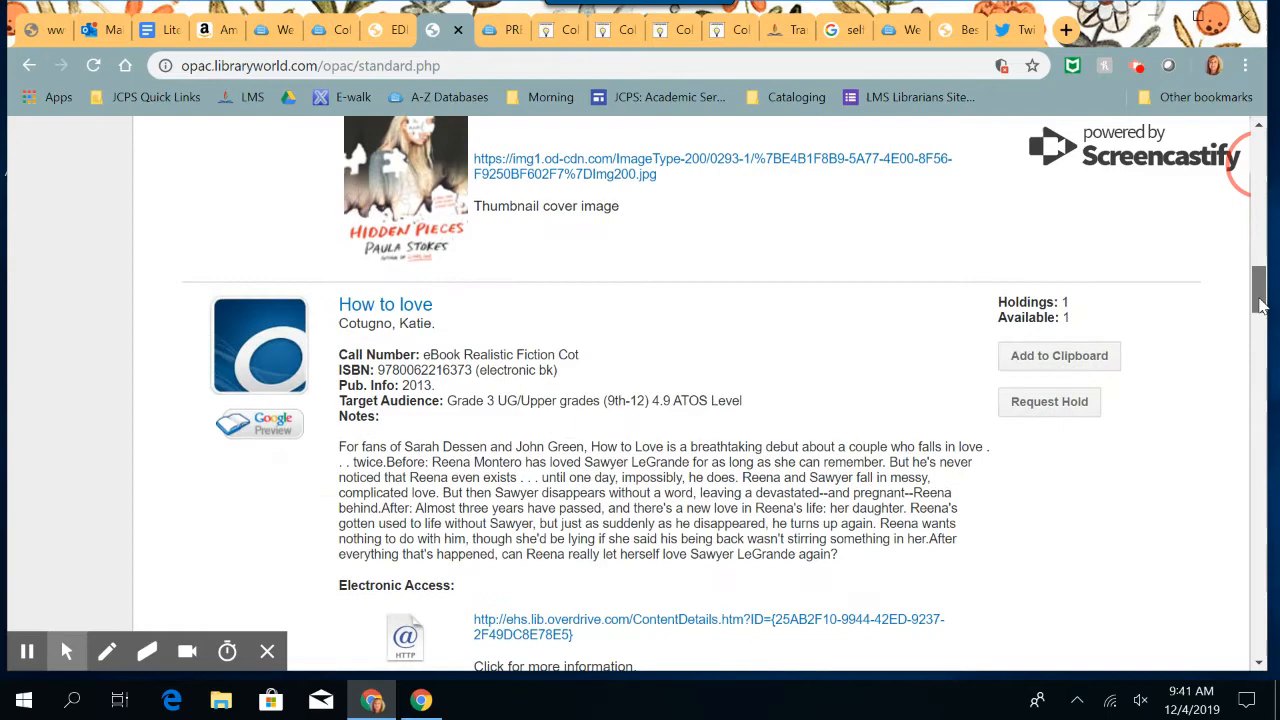
scroll("down", 3)
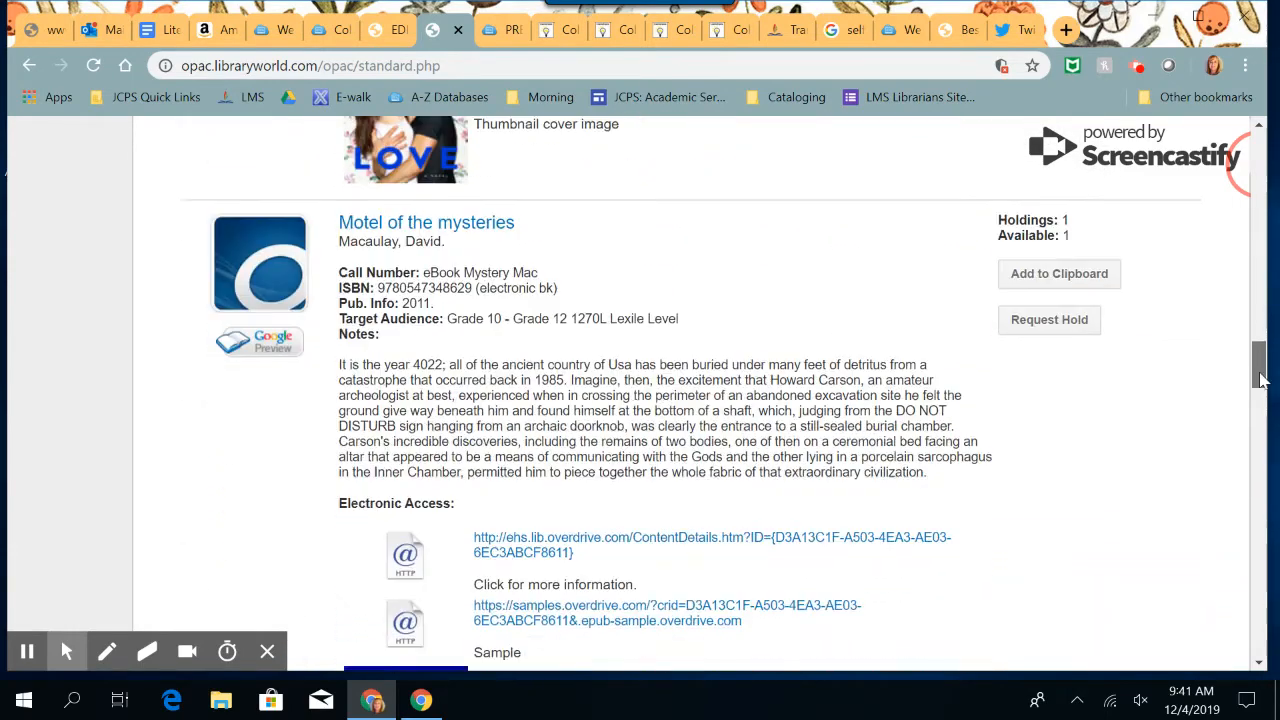
scroll("down", 3)
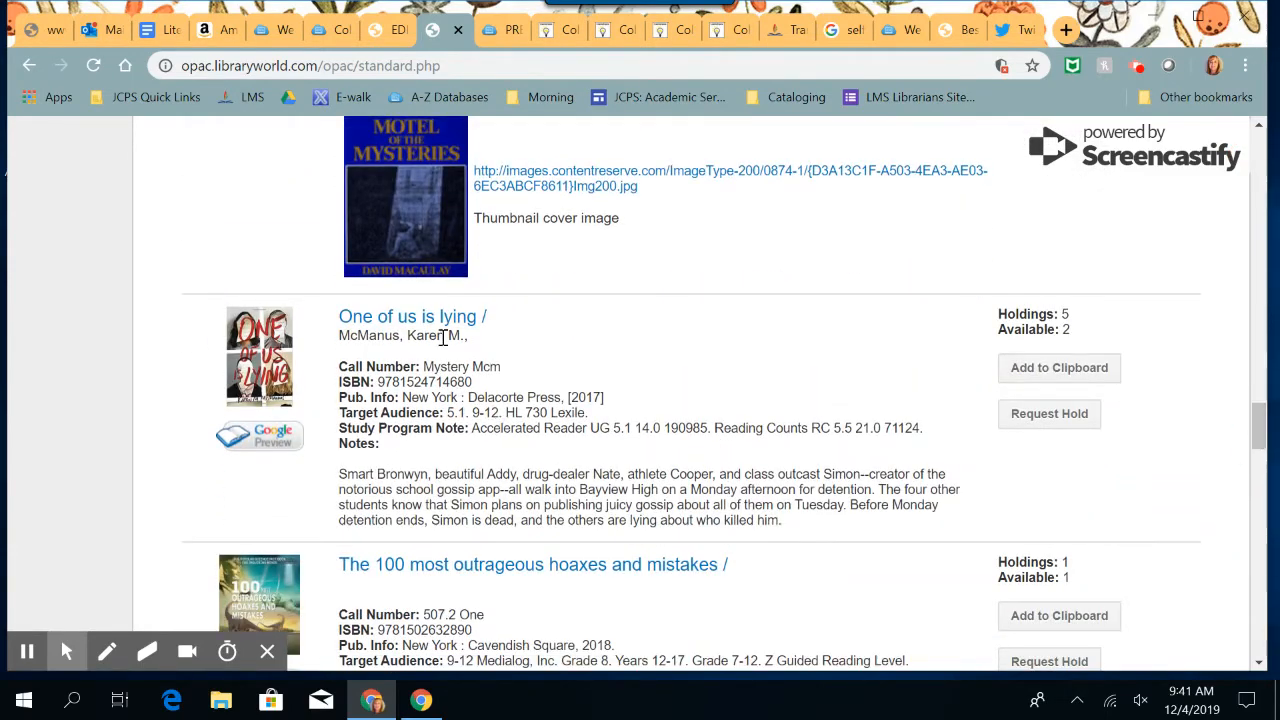
left_click(412, 316)
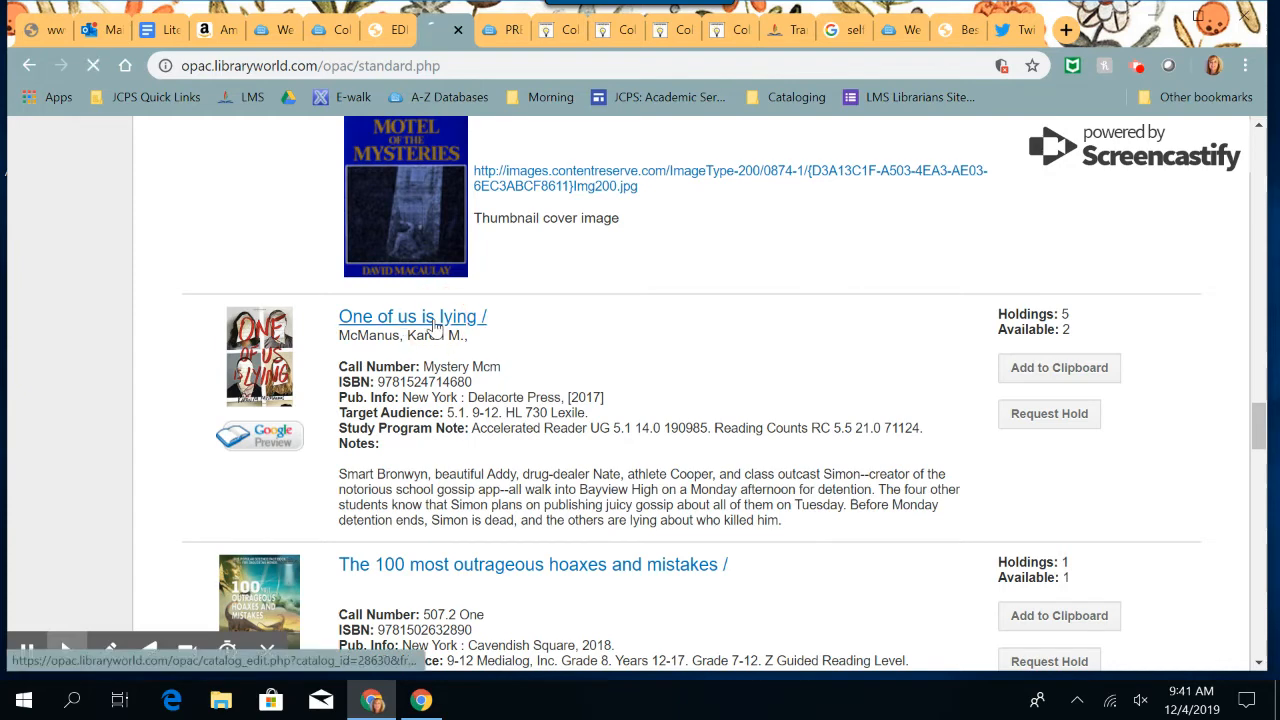
- View the 'One of us is lying' record's holdings table with its five copies and their statuses
left_click(412, 316)
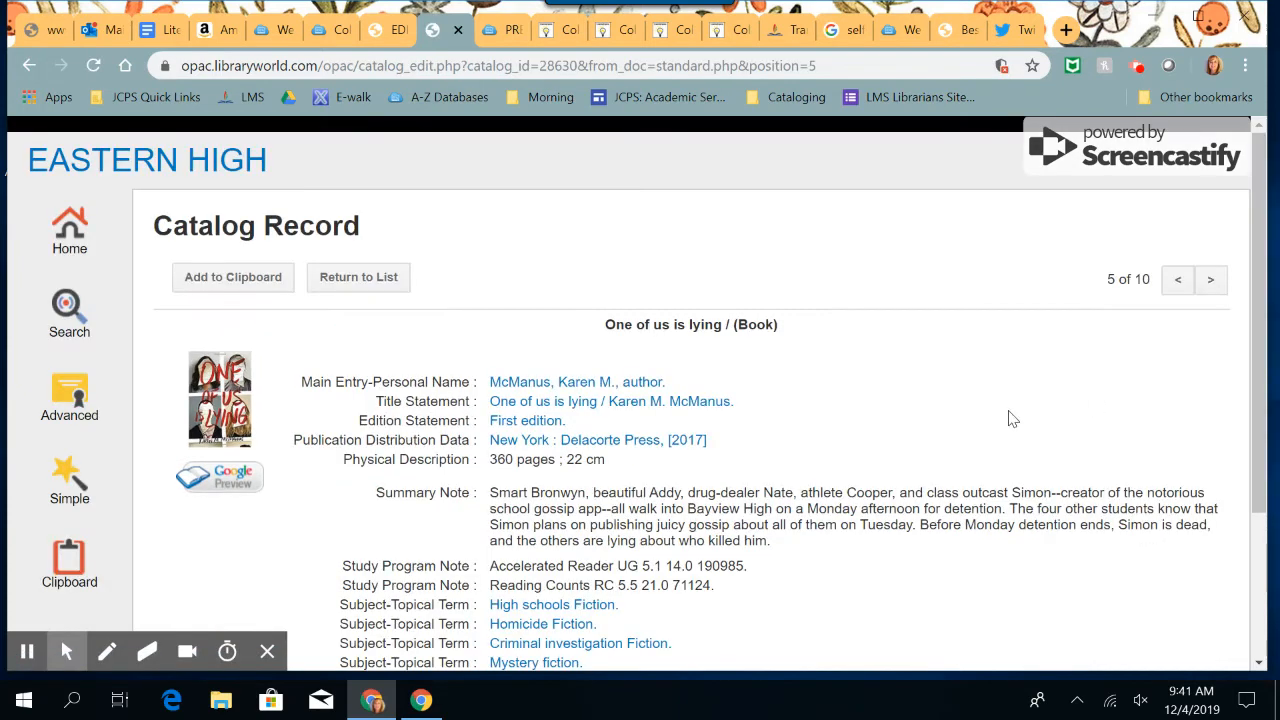
scroll("down", 3)
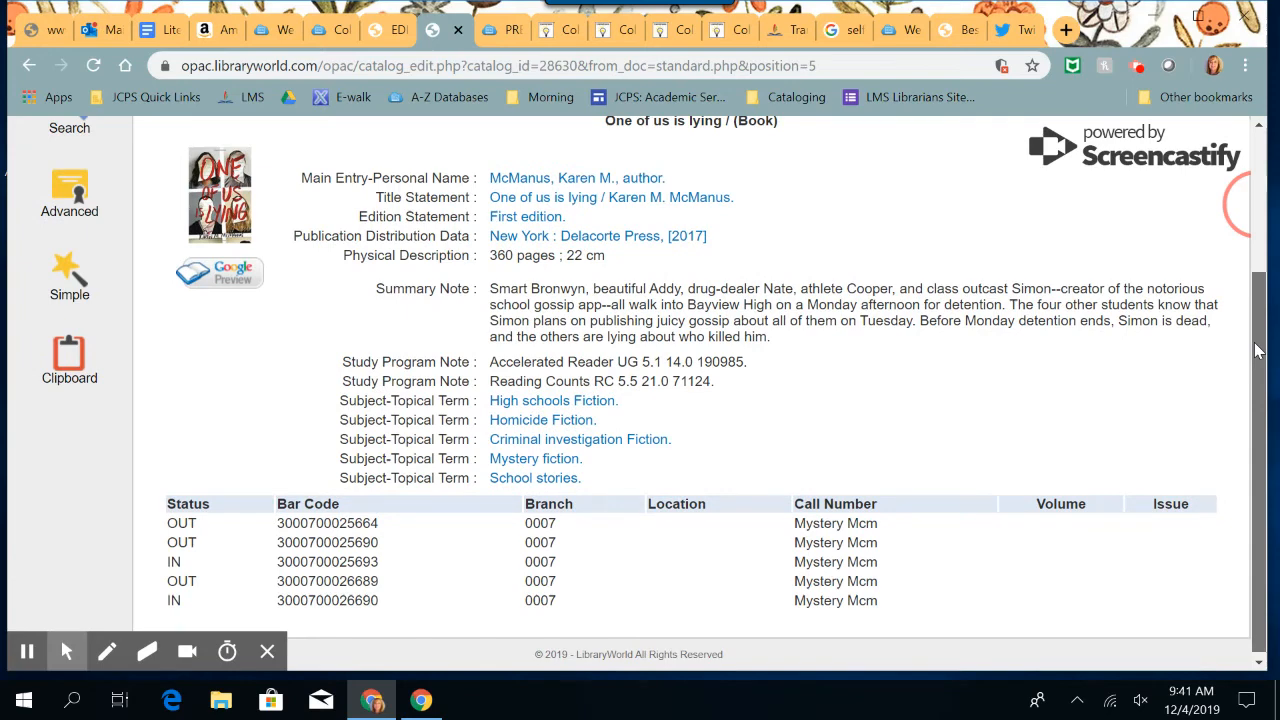
scroll("up", 3)
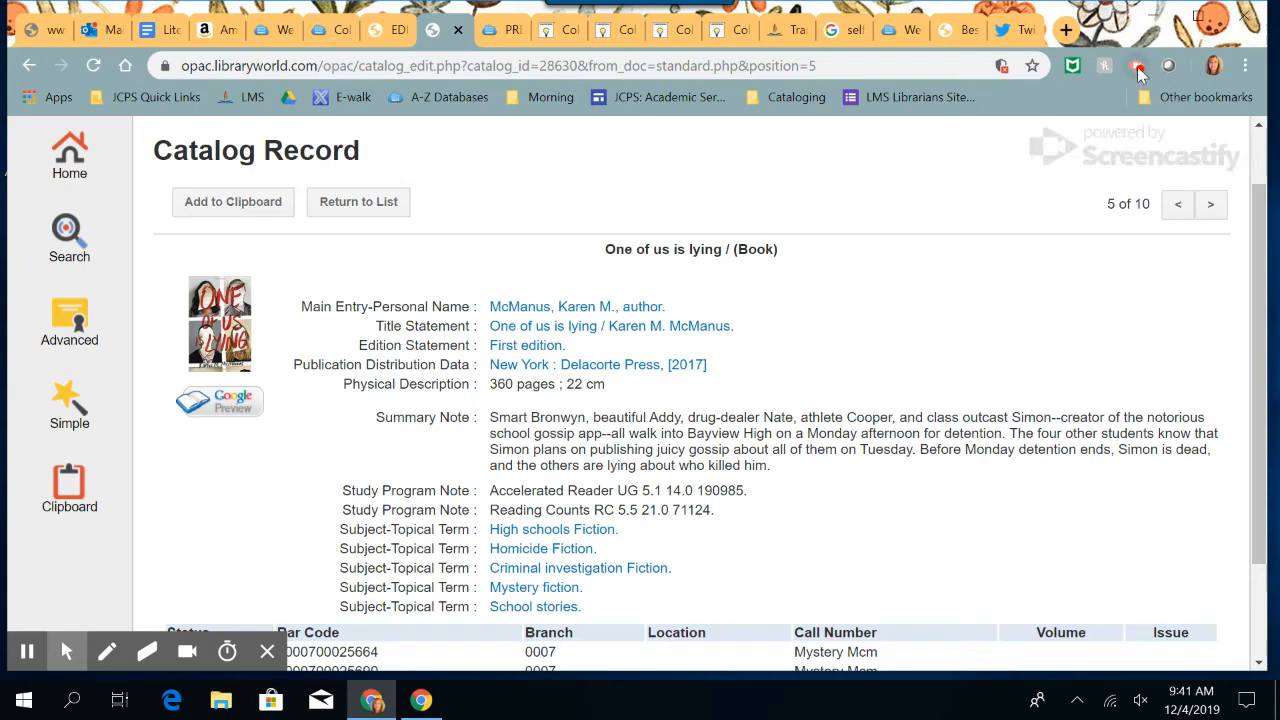
left_click(1140, 66)
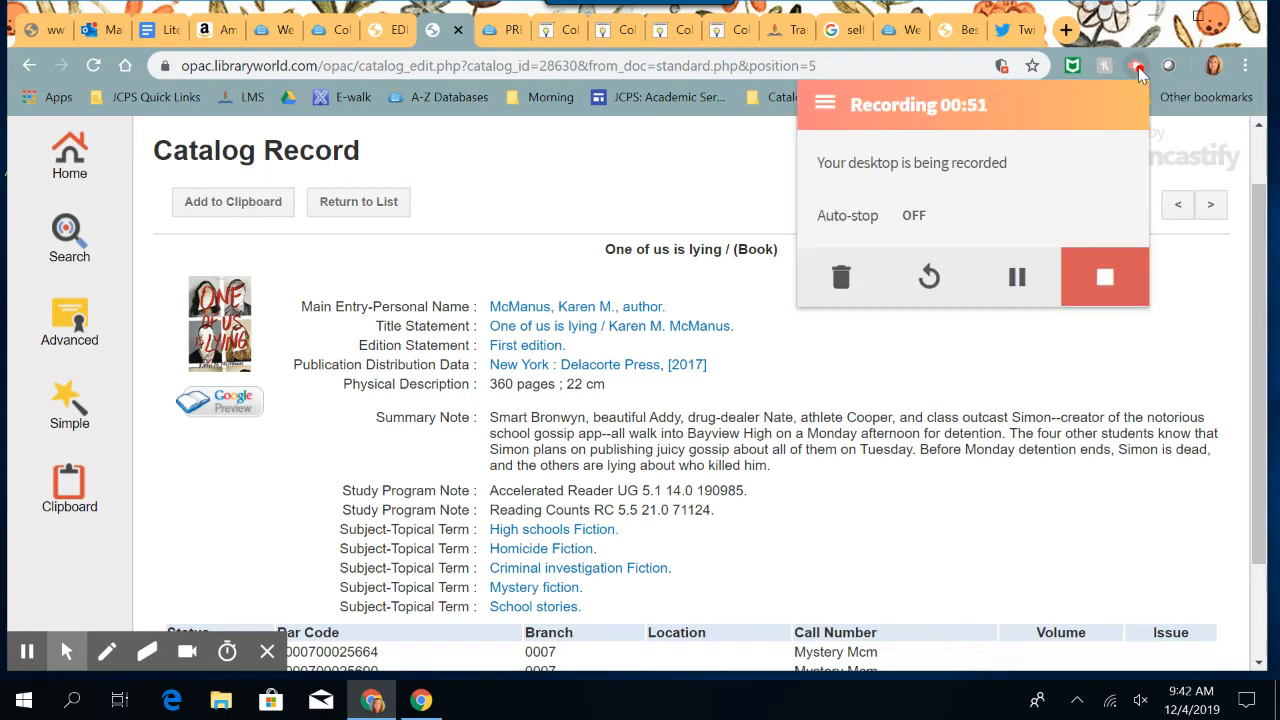